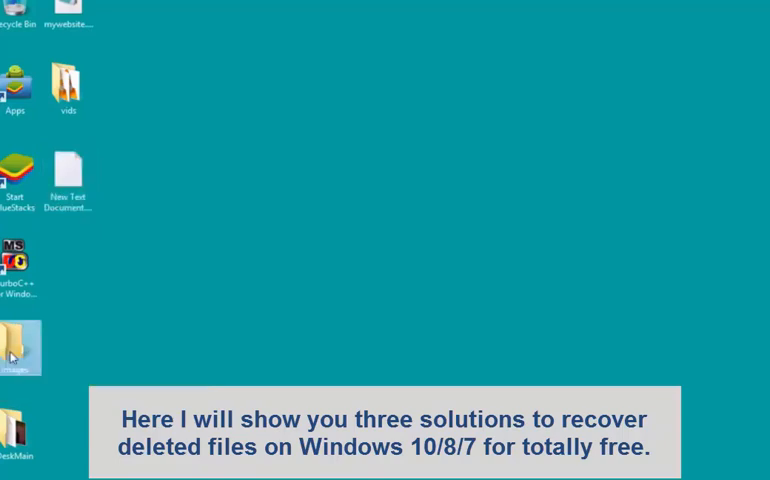
Delete pic1.jpg from the images folder, sending it to the Recycle Bin
{"action": "double_click", "coordinate": [16, 344]}
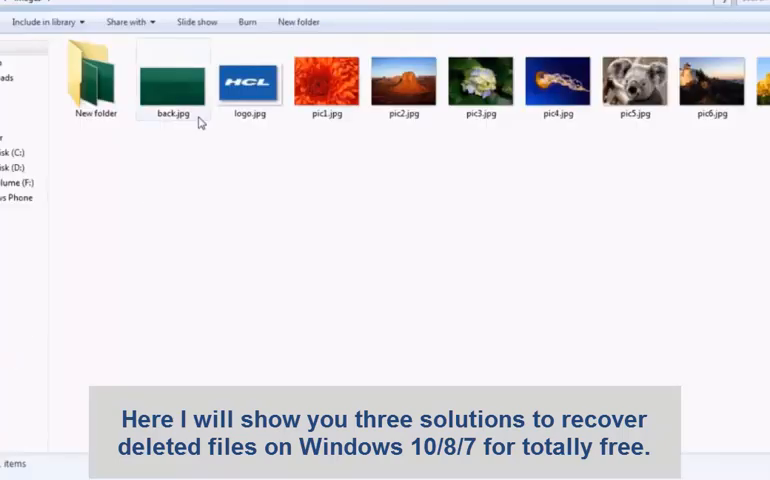
{"action": "left_click", "coordinate": [326, 80]}
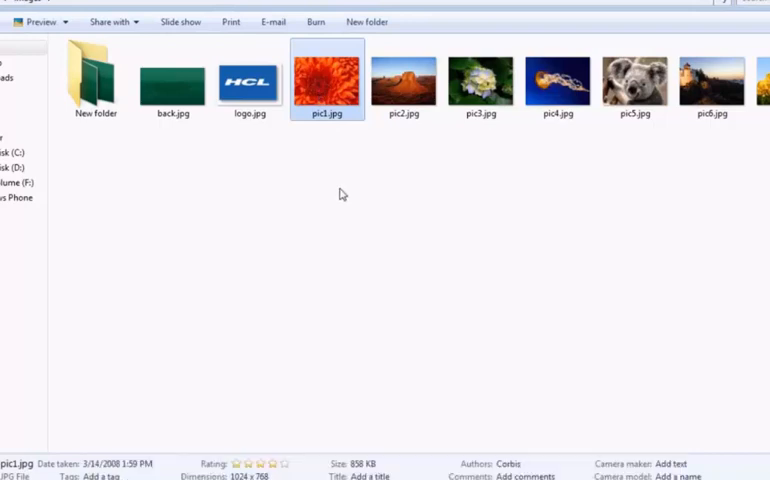
{"action": "key", "text": "Delete"}
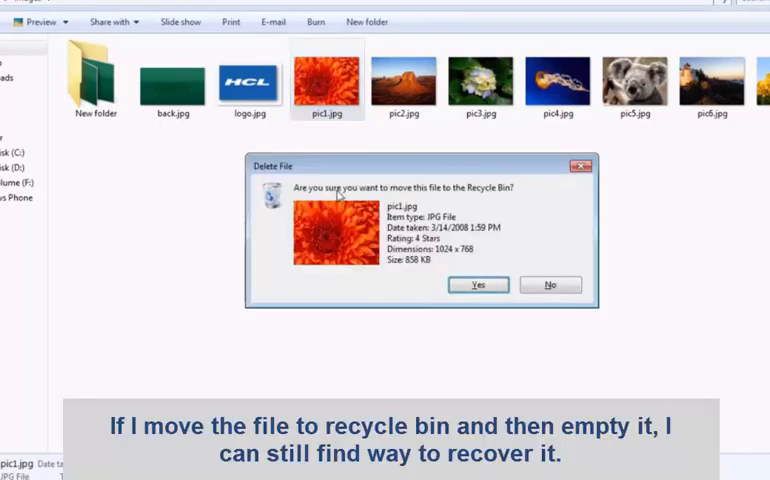
{"action": "mouse_move", "coordinate": [488, 204]}
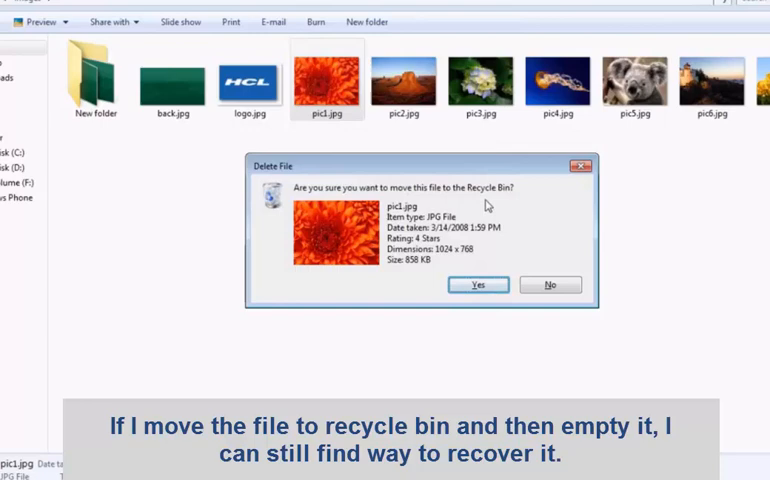
{"action": "left_click", "coordinate": [478, 284]}
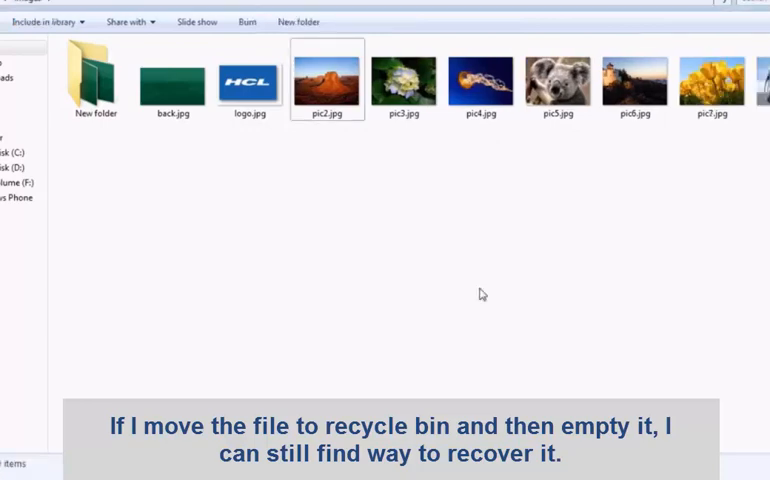
{"action": "mouse_move", "coordinate": [582, 128]}
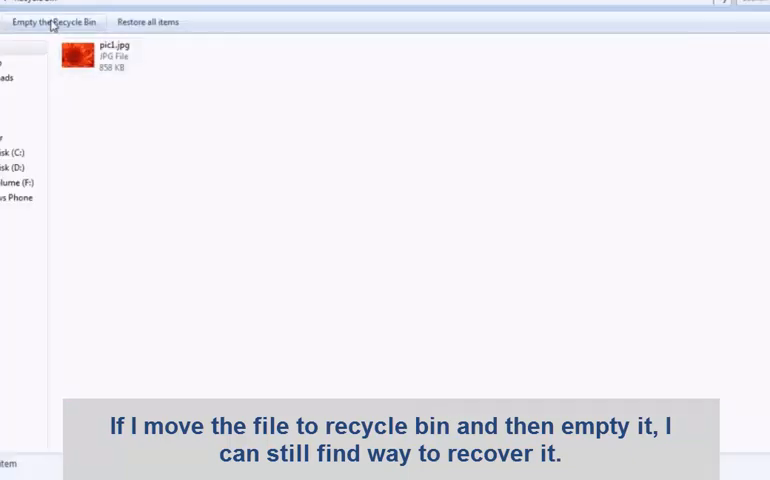
Empty the Recycle Bin so pic1.jpg is permanently deleted
{"action": "left_click", "coordinate": [54, 20]}
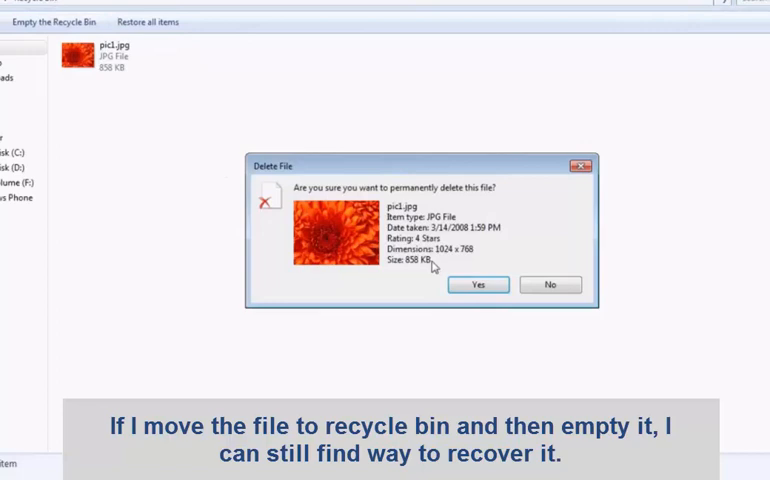
{"action": "left_click", "coordinate": [478, 284]}
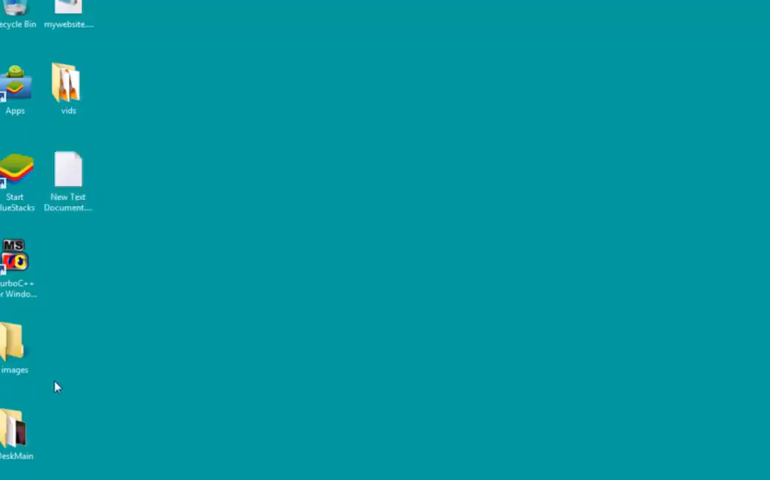
Show the images folder's Properties on the Previous Versions list
{"action": "right_click", "coordinate": [12, 344]}
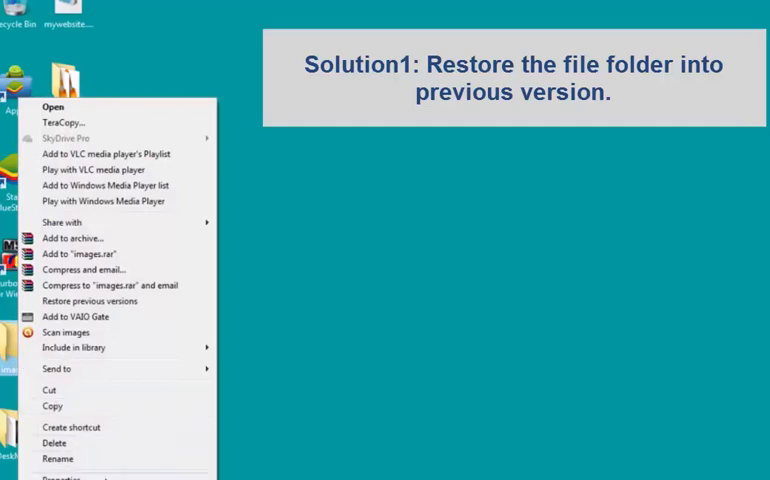
{"action": "left_click", "coordinate": [60, 476]}
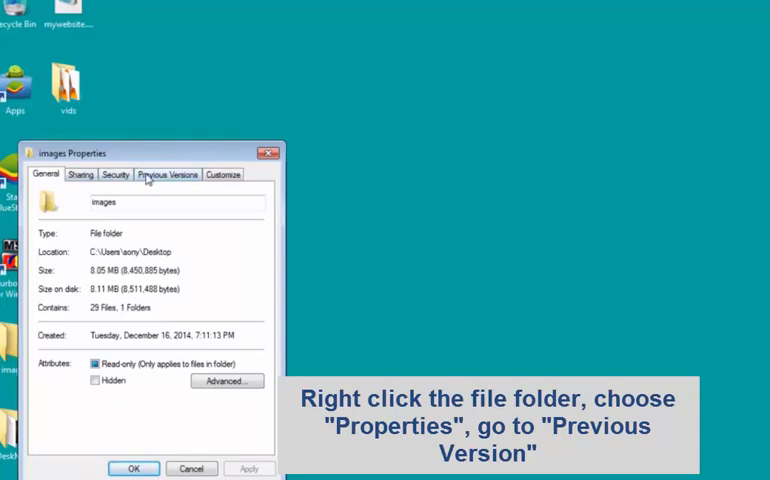
{"action": "left_click", "coordinate": [168, 174]}
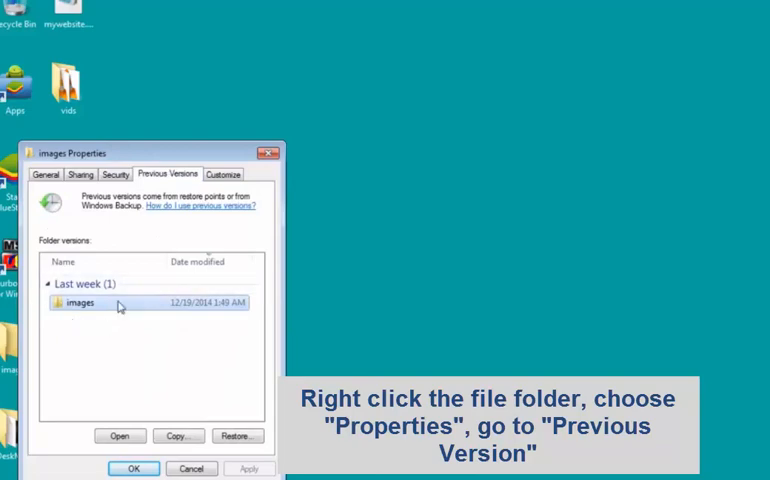
{"action": "mouse_move", "coordinate": [116, 308]}
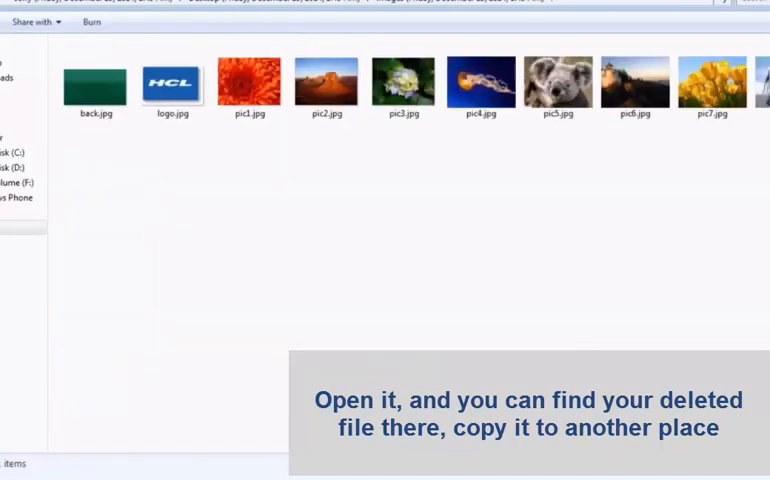
Copy pic1.jpg out of the images folder's last-week version
{"action": "left_click", "coordinate": [248, 82]}
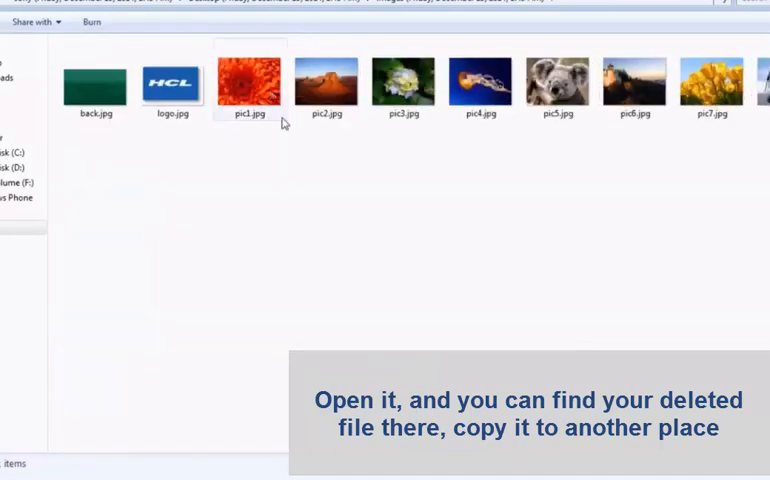
{"action": "left_click", "coordinate": [250, 82]}
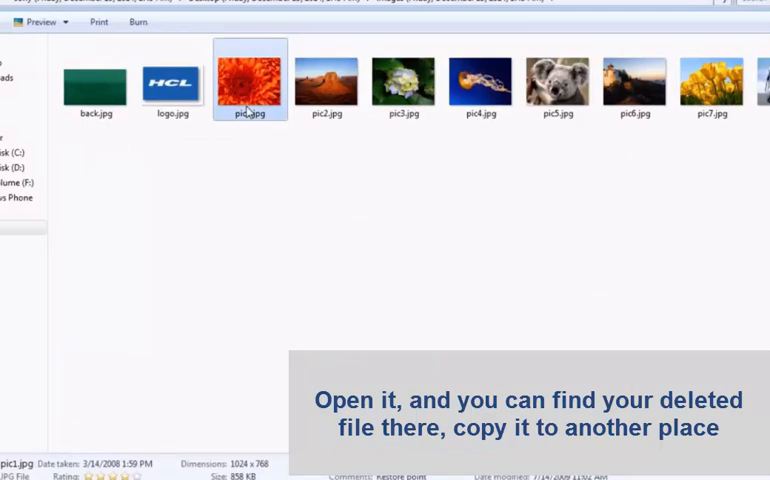
{"action": "right_click", "coordinate": [250, 82]}
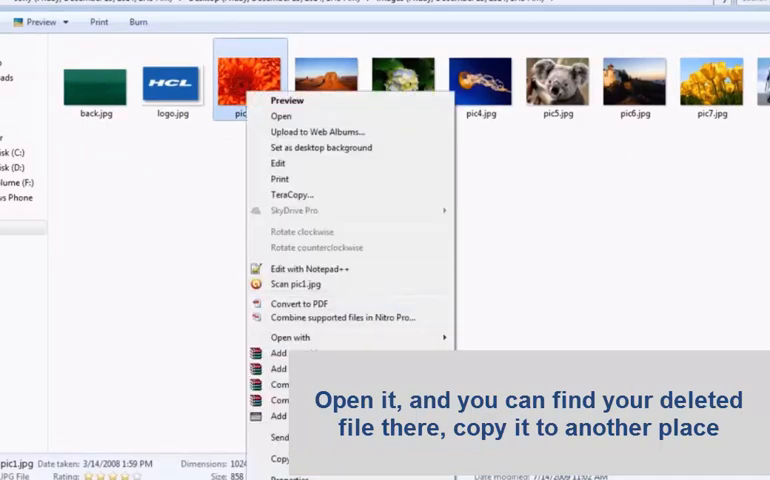
{"action": "left_click", "coordinate": [640, 188]}
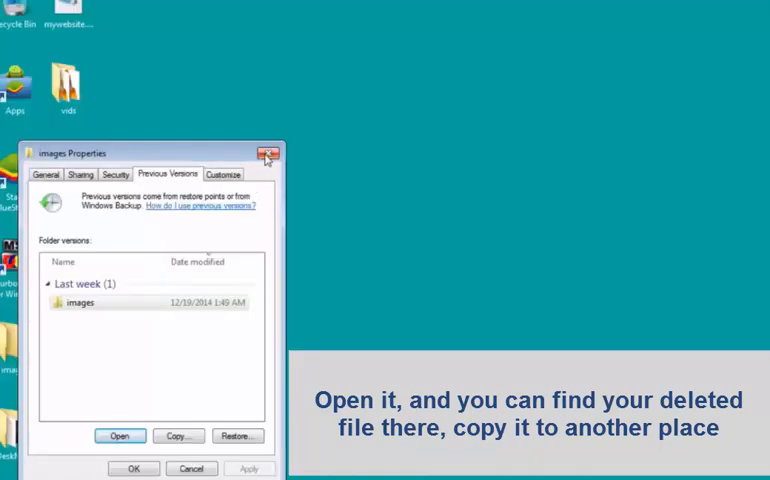
{"action": "left_click", "coordinate": [268, 152]}
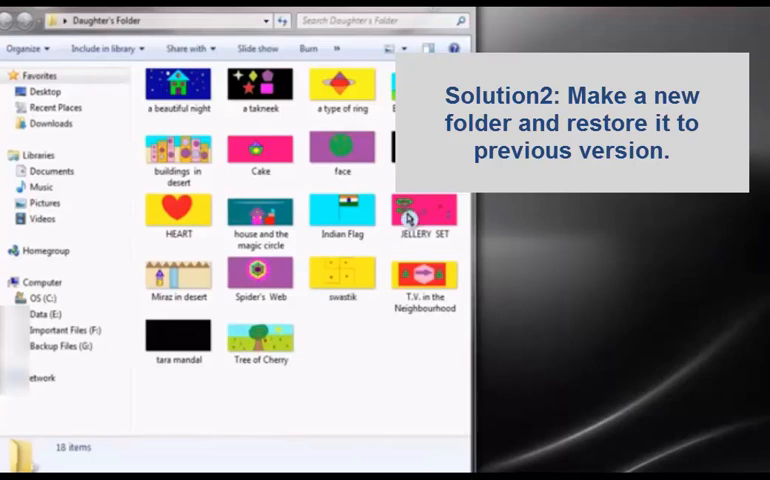
Permanently delete Daughter's Folder, confirming the Delete Folder prompt
{"action": "left_click", "coordinate": [456, 20]}
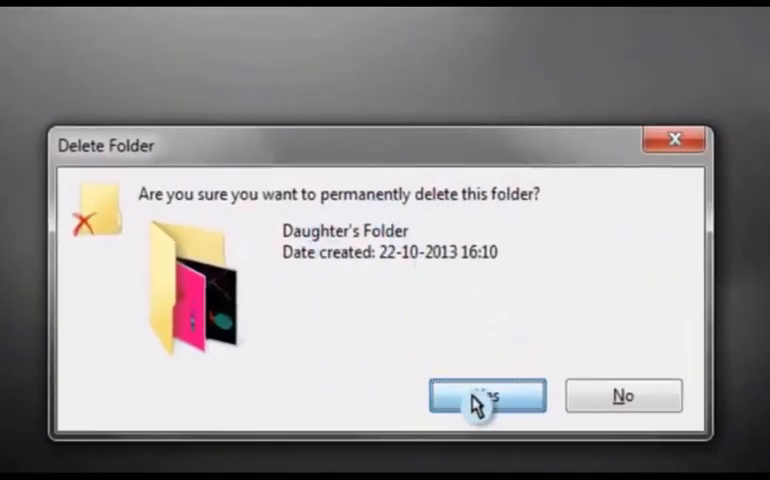
{"action": "left_click", "coordinate": [488, 396]}
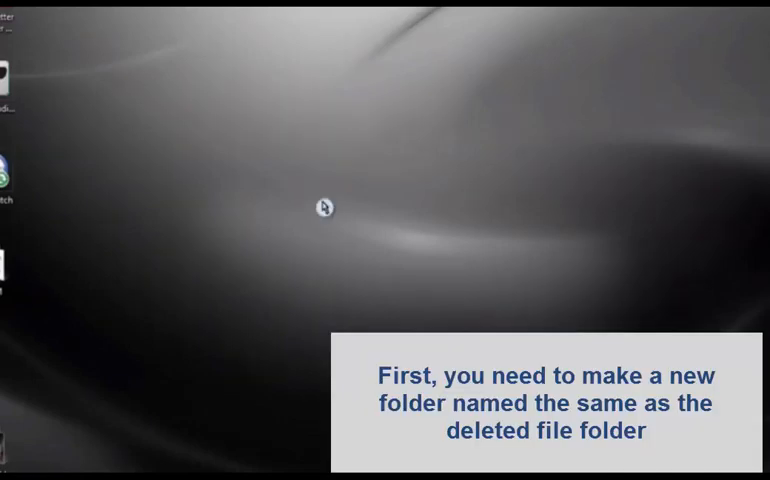
Create a new desktop folder and name it Daughter's Folder
{"action": "right_click", "coordinate": [324, 208]}
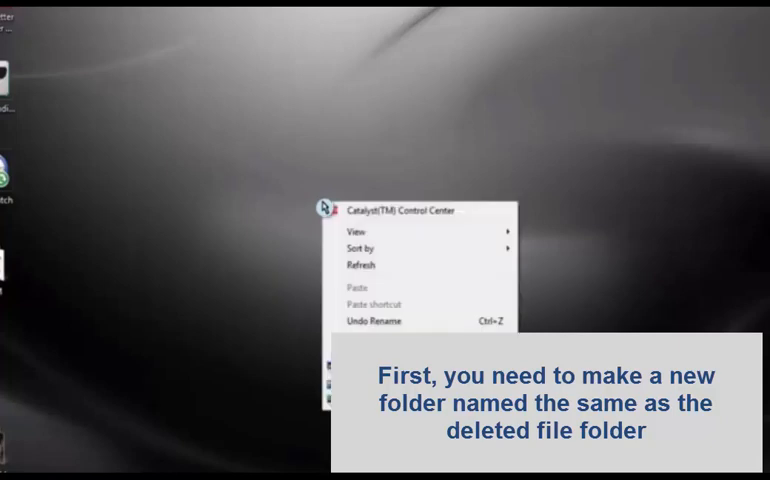
{"action": "mouse_move", "coordinate": [134, 376]}
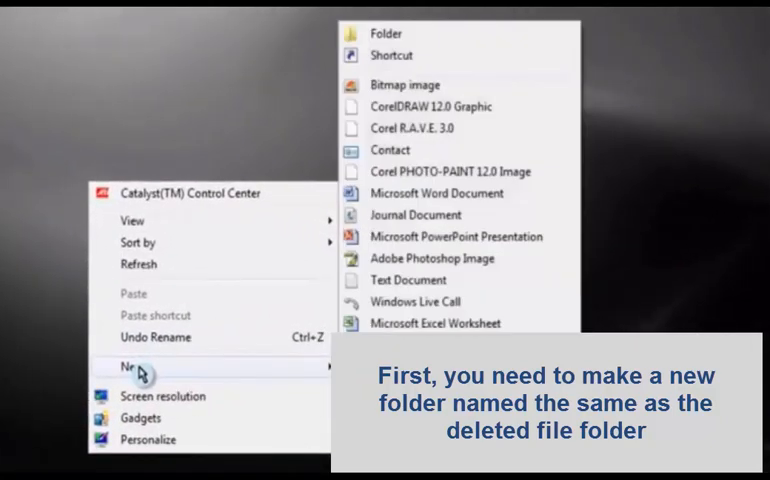
{"action": "mouse_move", "coordinate": [390, 32]}
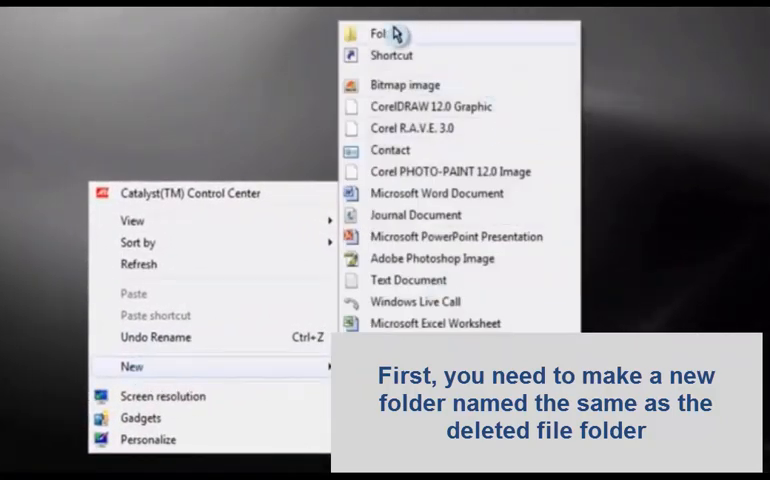
{"action": "left_click", "coordinate": [362, 30]}
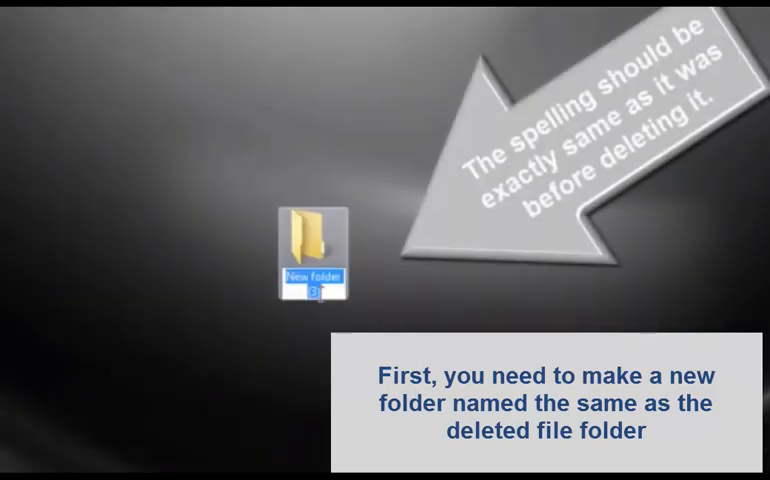
{"action": "type", "text": "Daud"}
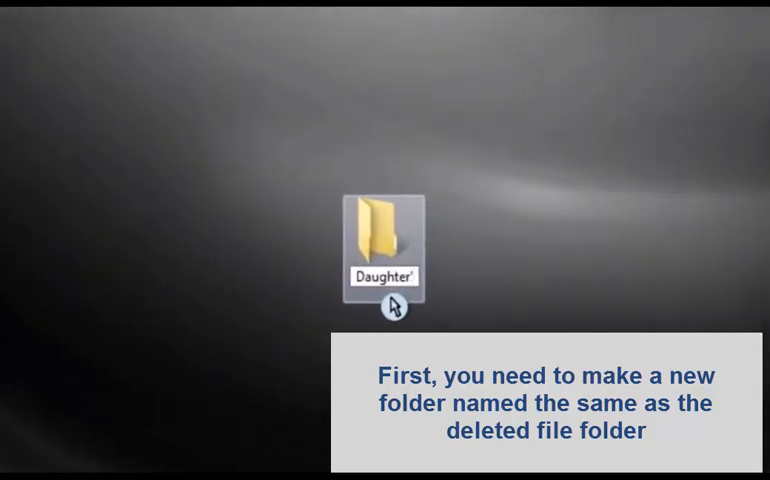
{"action": "type", "text": "s Folder"}
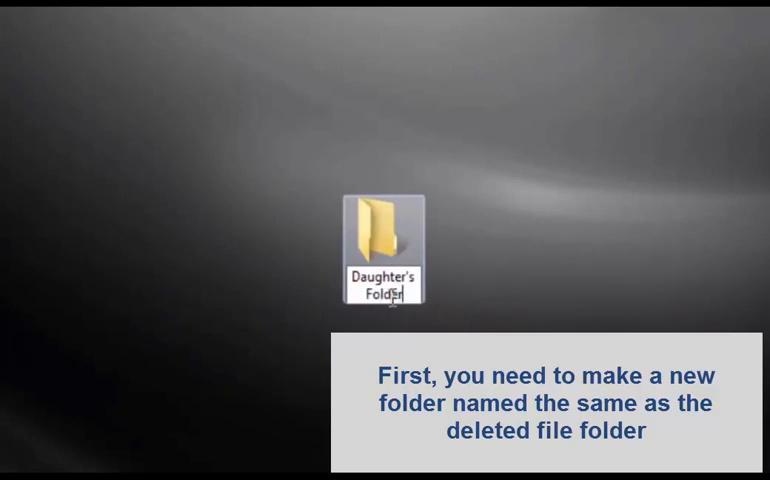
Restore Daughter's Folder to its 04-11-2013 previous version and confirm the successful restore
{"action": "right_click", "coordinate": [384, 250]}
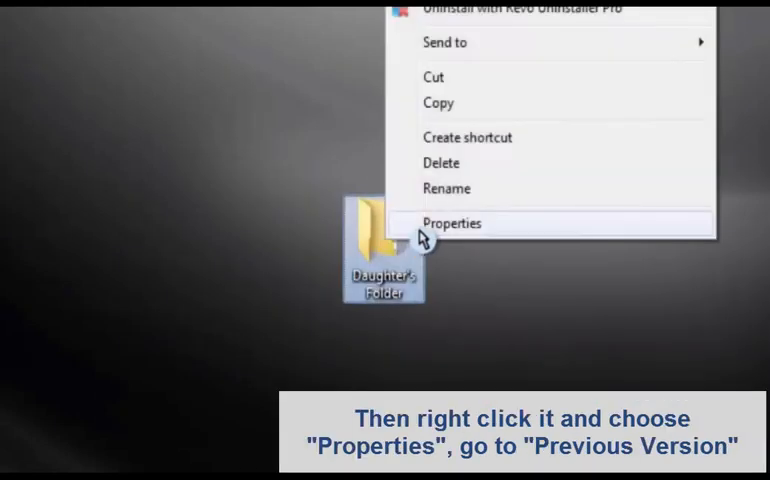
{"action": "left_click", "coordinate": [452, 224]}
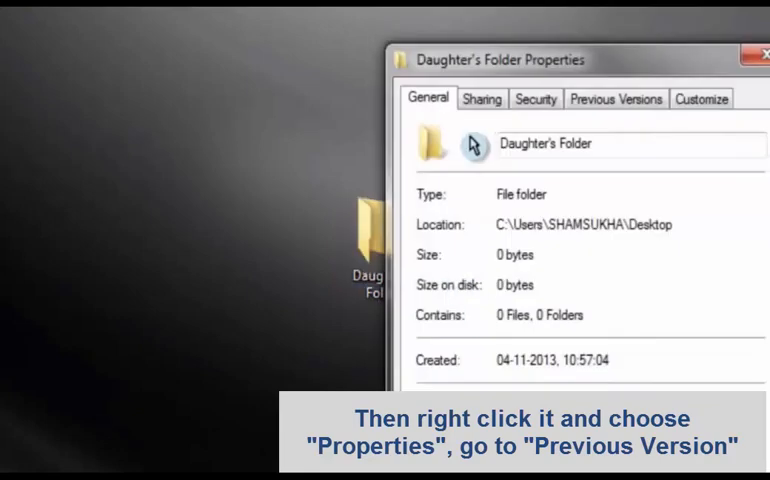
{"action": "left_click", "coordinate": [562, 96]}
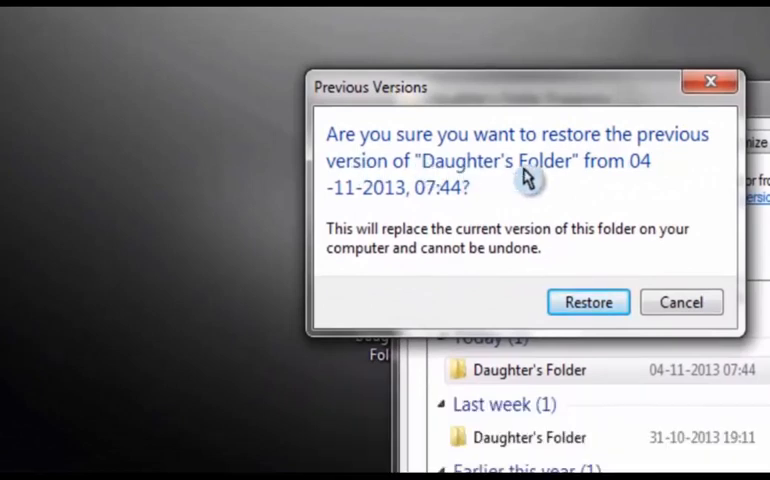
{"action": "mouse_move", "coordinate": [436, 216]}
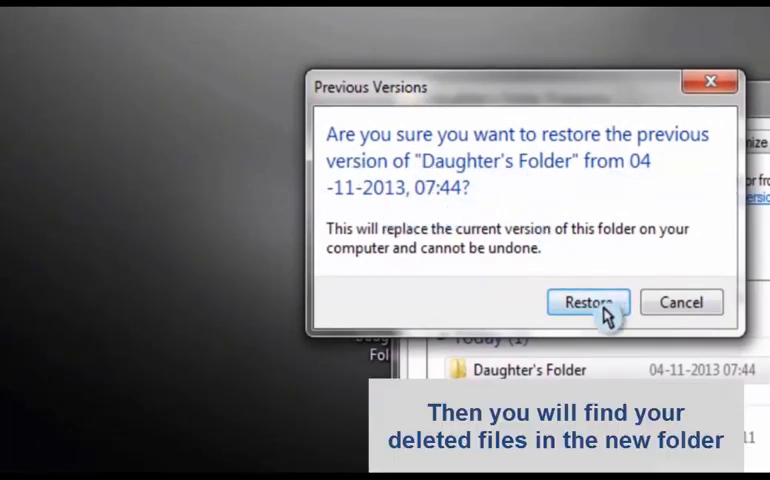
{"action": "left_click", "coordinate": [588, 302]}
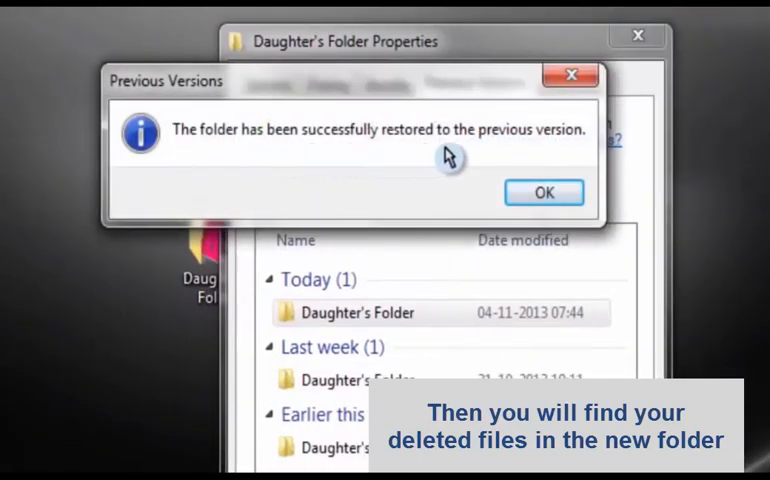
{"action": "left_click", "coordinate": [544, 192]}
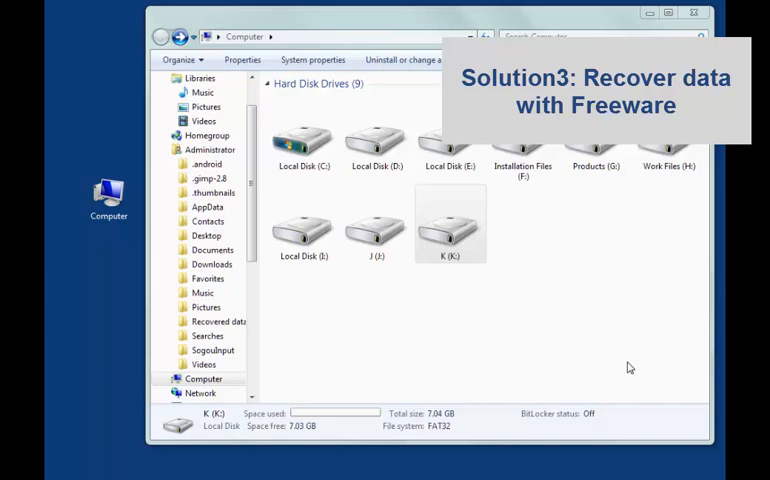
Permanently delete the fav folder from drive K with Shift+Delete
{"action": "double_click", "coordinate": [450, 224]}
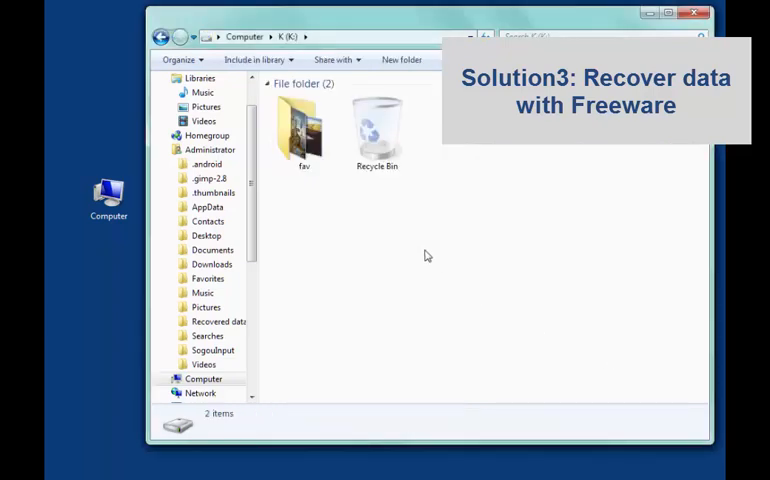
{"action": "left_click", "coordinate": [304, 130]}
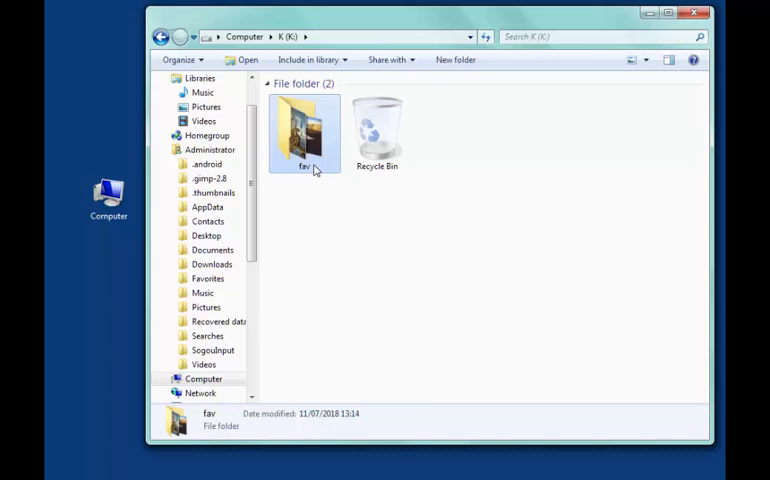
{"action": "key", "text": "shift+delete"}
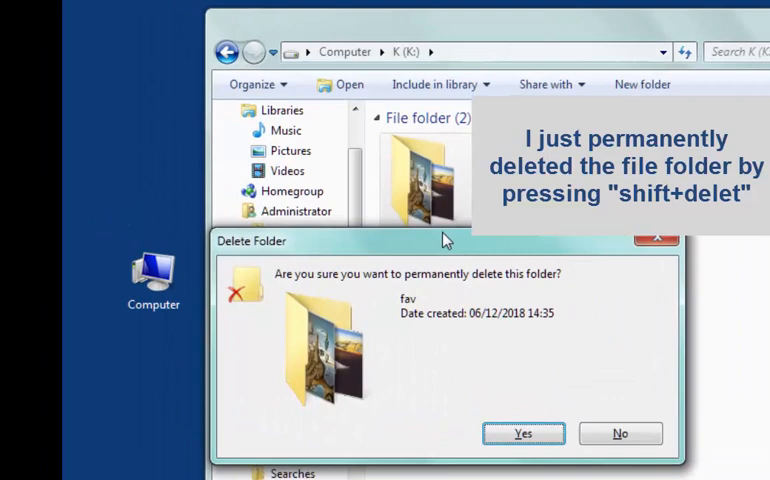
{"action": "mouse_move", "coordinate": [344, 296]}
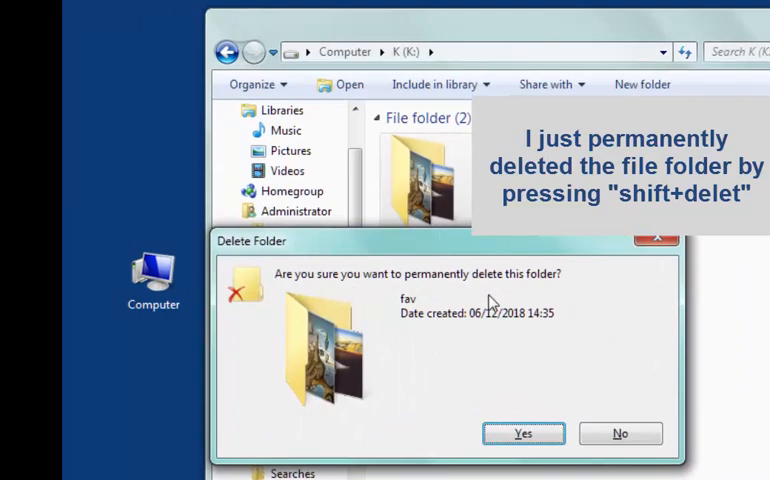
{"action": "left_click", "coordinate": [524, 432]}
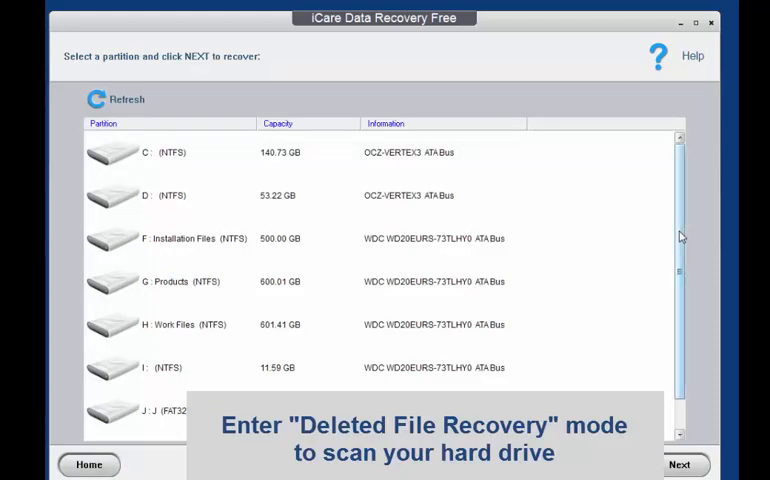
Scan partition K and mark all 32 files found in the fav folder for recovery
{"action": "scroll", "scroll_direction": "down", "scroll_amount": 3}
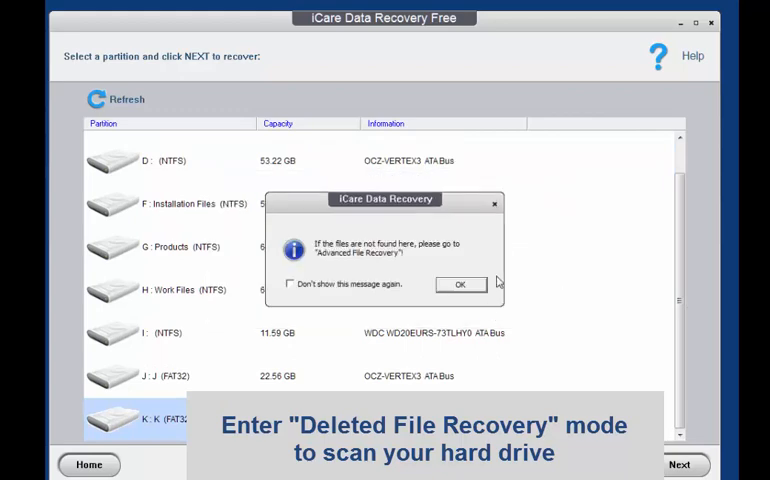
{"action": "left_click", "coordinate": [460, 284]}
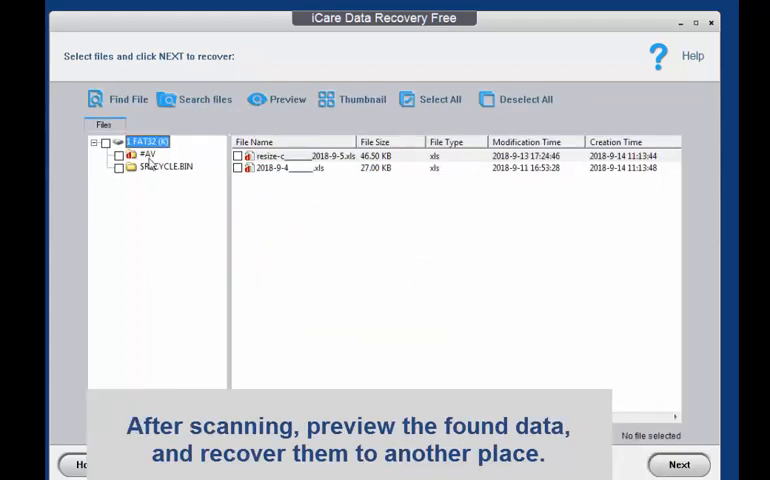
{"action": "left_click", "coordinate": [148, 156]}
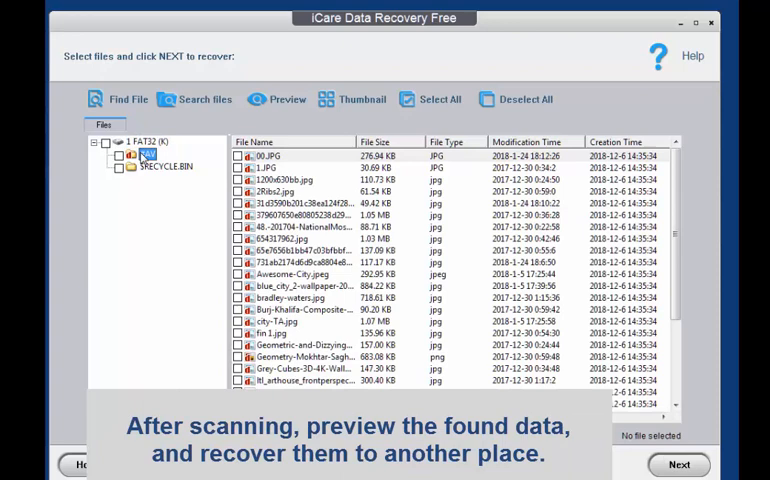
{"action": "left_click", "coordinate": [436, 100]}
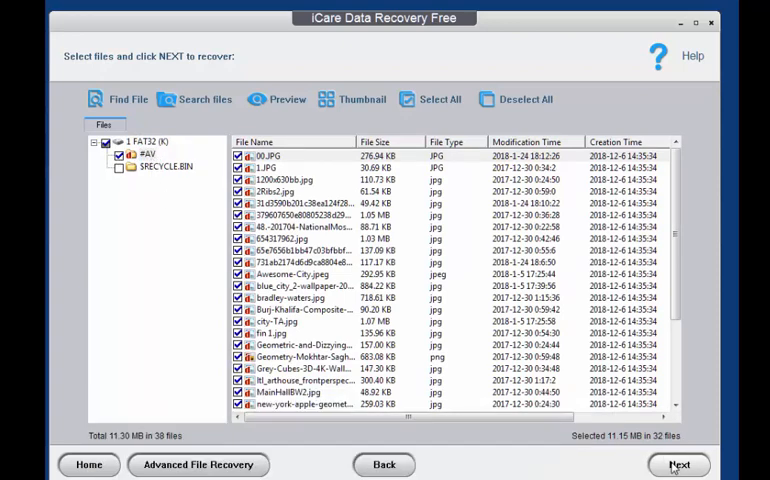
Save the 32 recovered files to Local Disk D until saving completes
{"action": "left_click", "coordinate": [680, 464]}
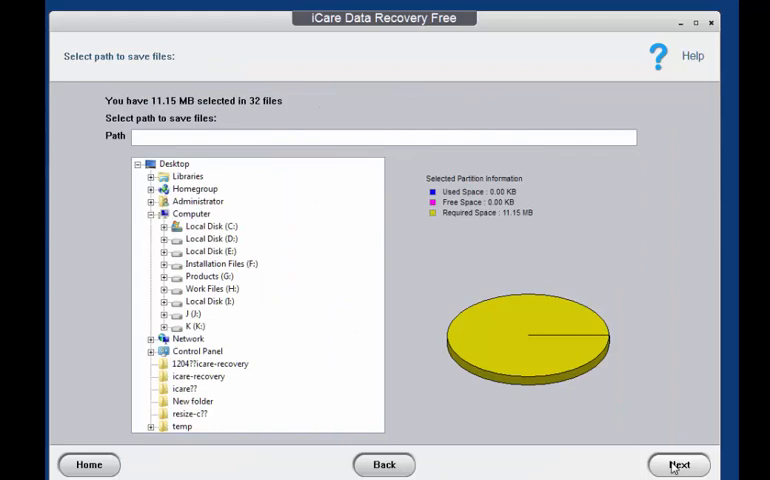
{"action": "left_click", "coordinate": [210, 238]}
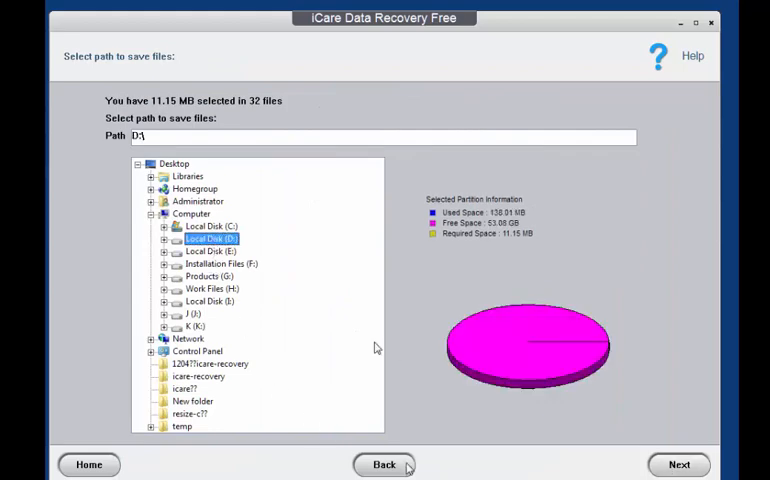
{"action": "left_click", "coordinate": [680, 464]}
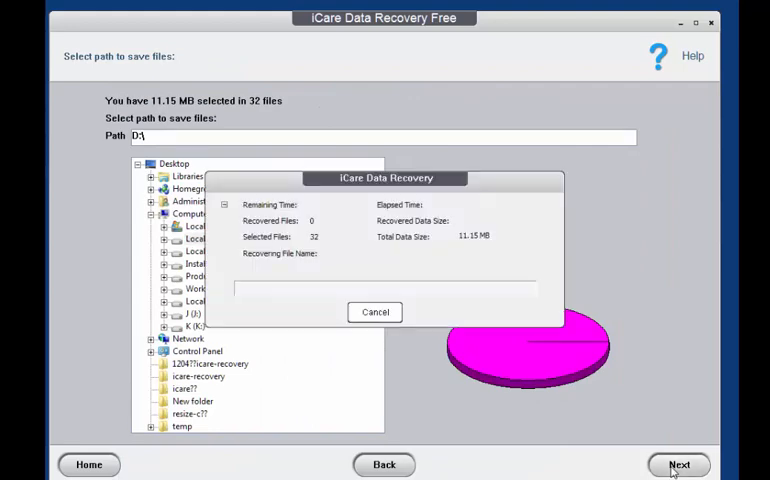
{"action": "left_click", "coordinate": [680, 464]}
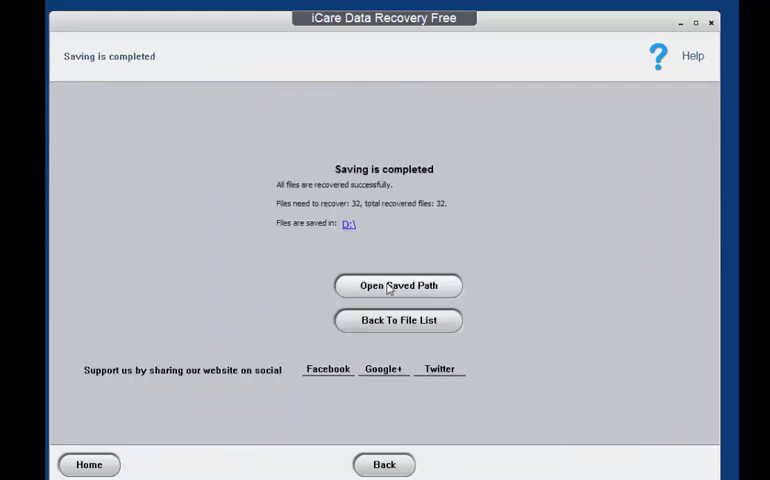